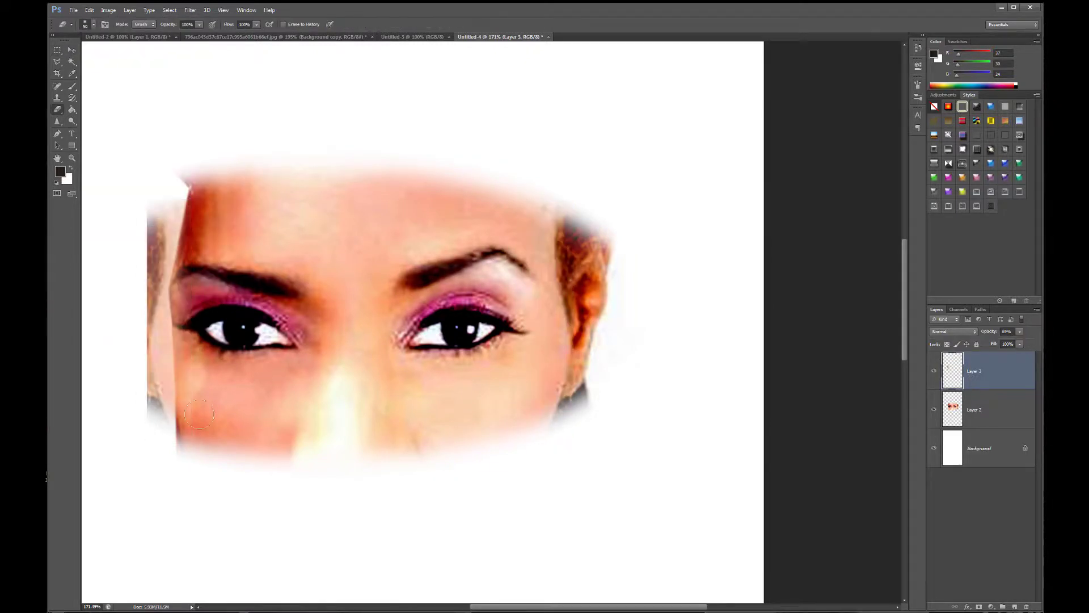
- Adjust the Levels of the lassoed left face patch so it blends with the skin tone
click(413, 36)
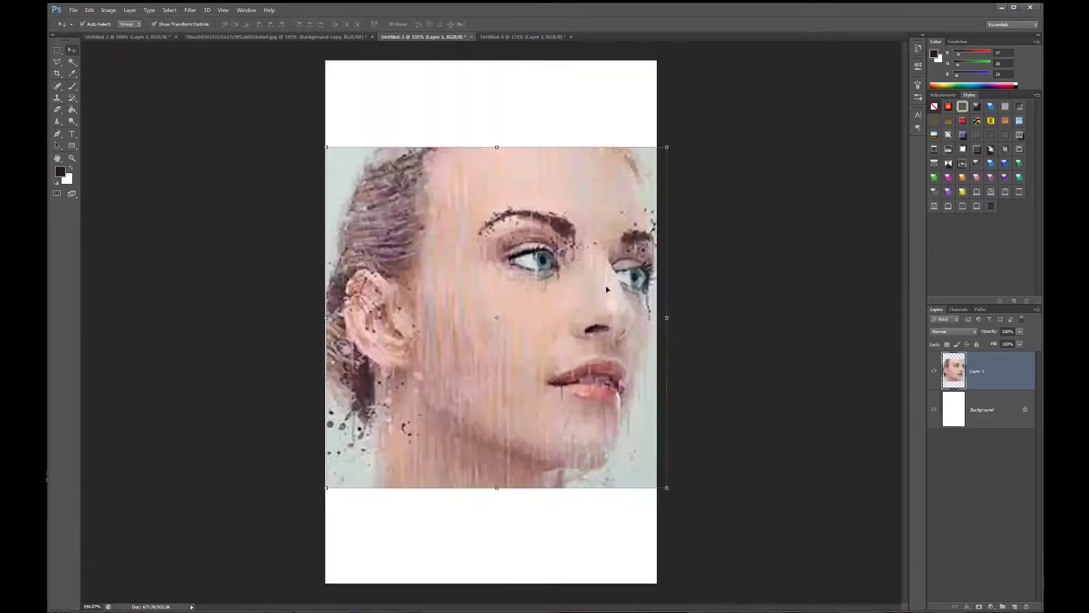
click(521, 36)
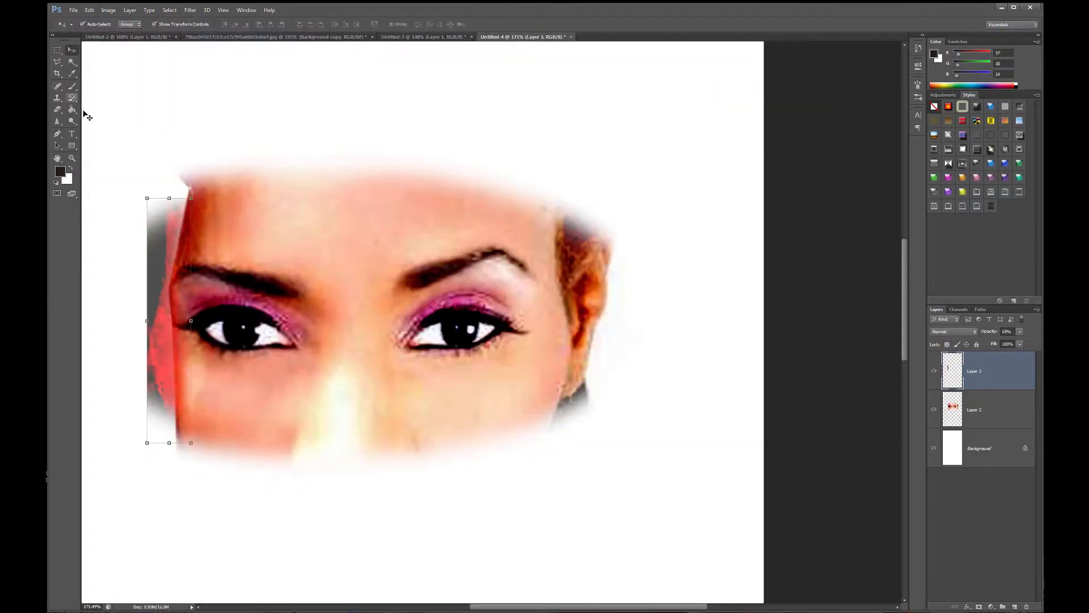
click(986, 409)
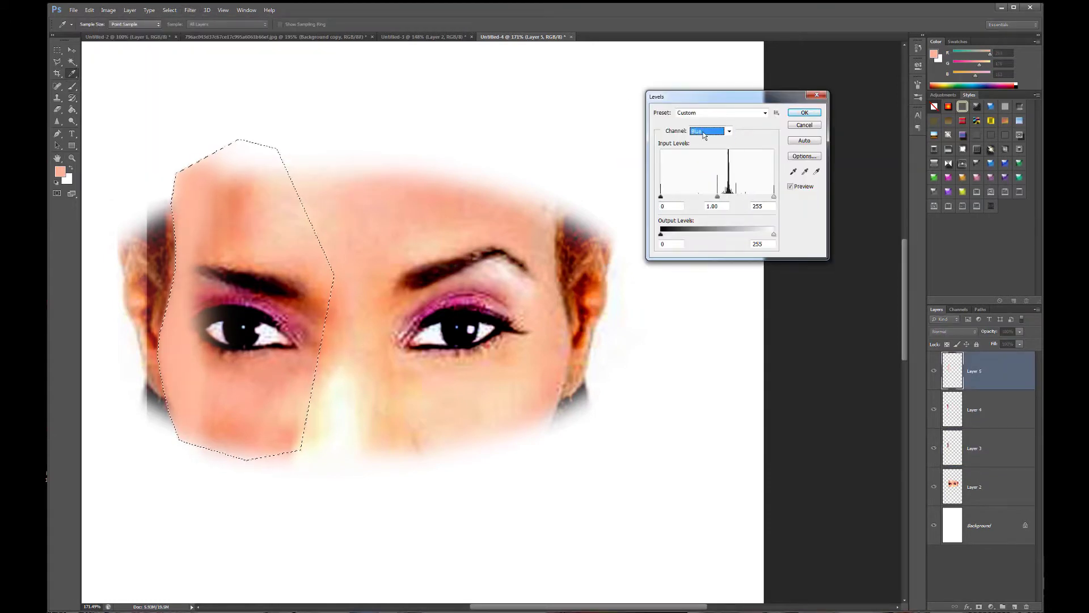
click(805, 112)
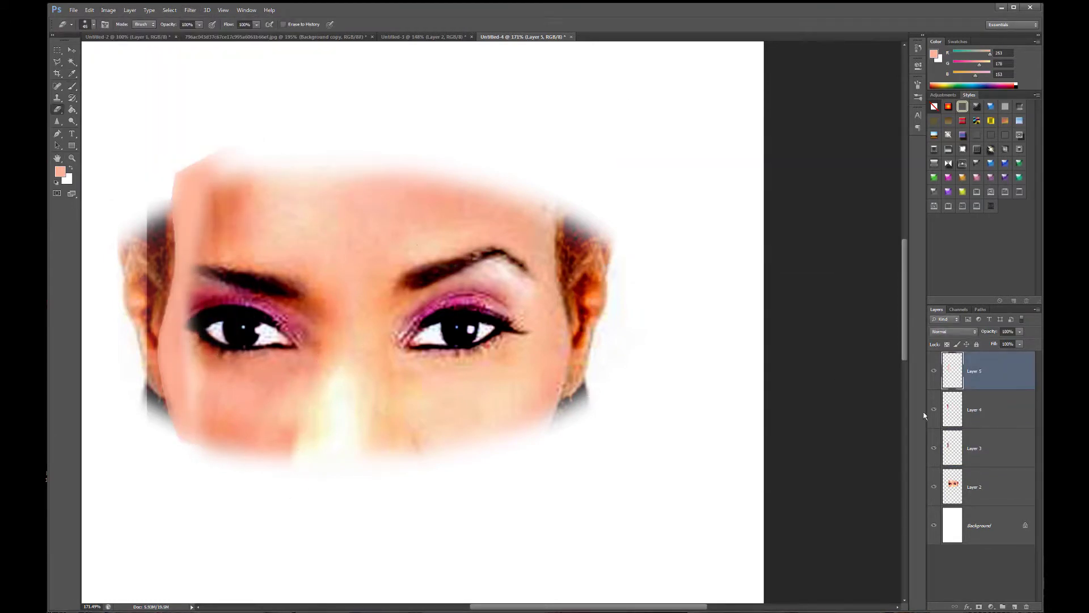
click(979, 448)
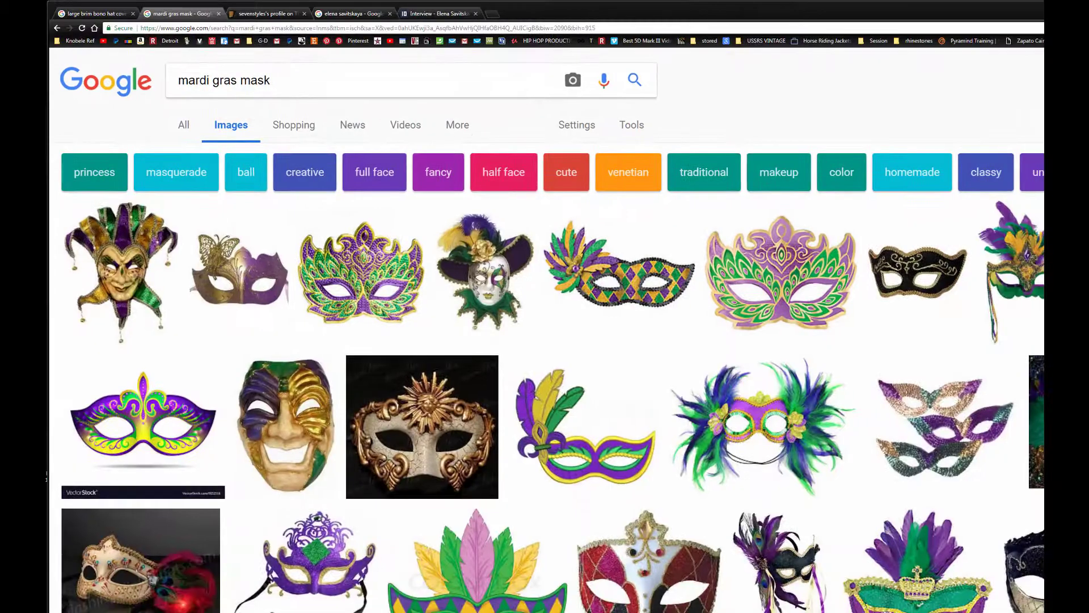
- Browse mardi gras mask results, then search Google Images for arabian eyes
scroll(down, 3)
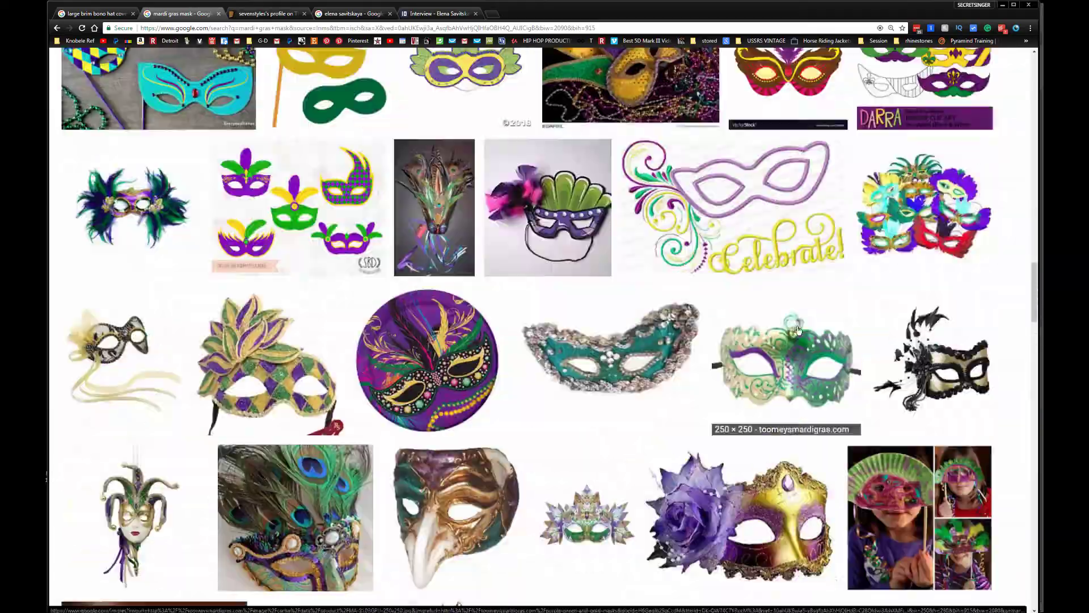
click(785, 360)
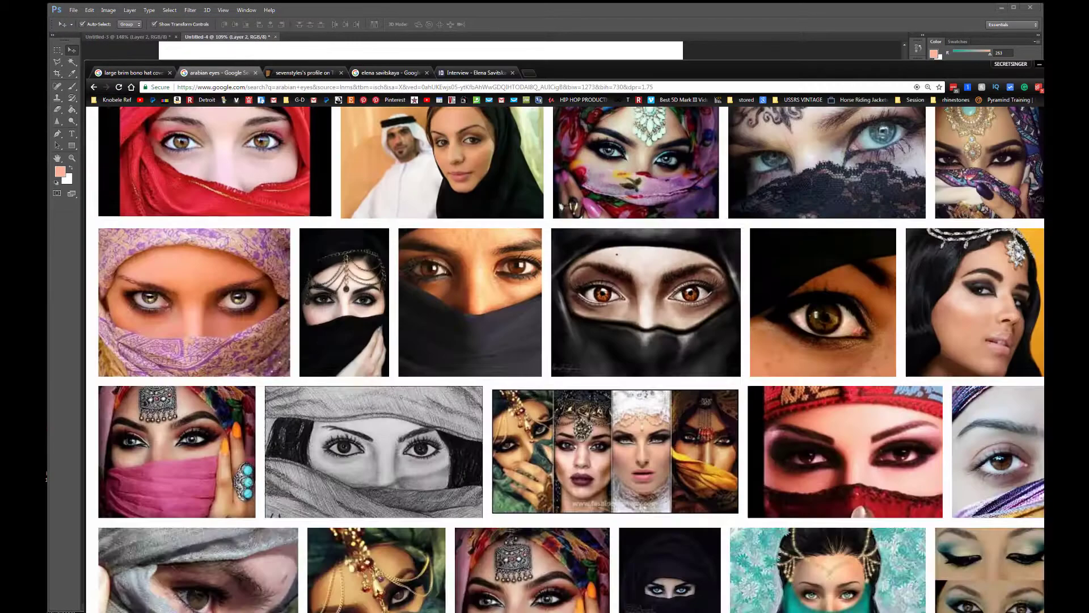
scroll(down, 3)
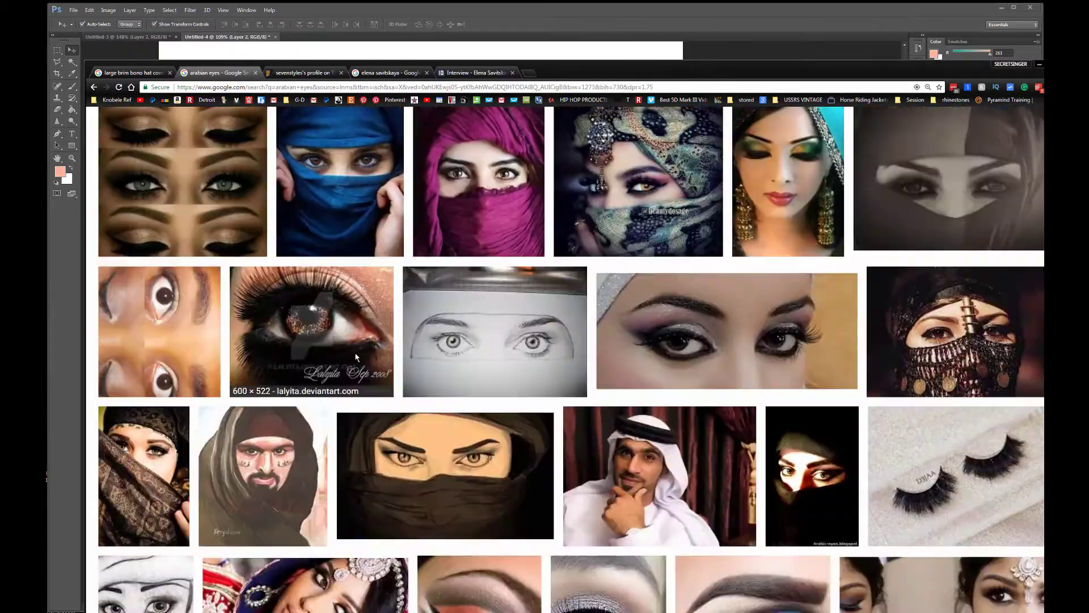
click(638, 182)
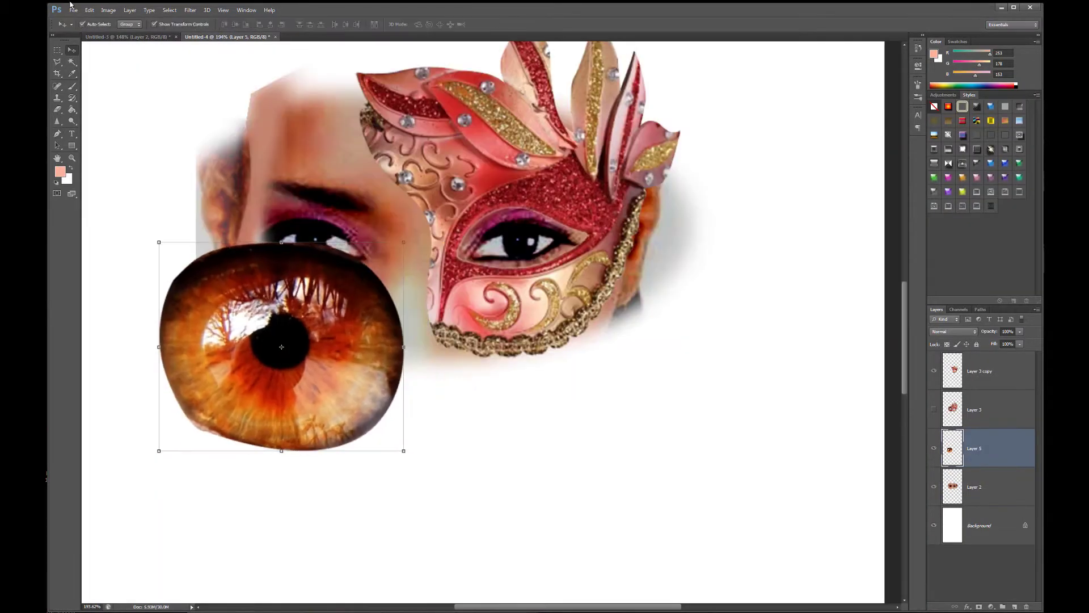
- Distort the pasted brown iris image to fit the eye opening beneath the mask
click(89, 10)
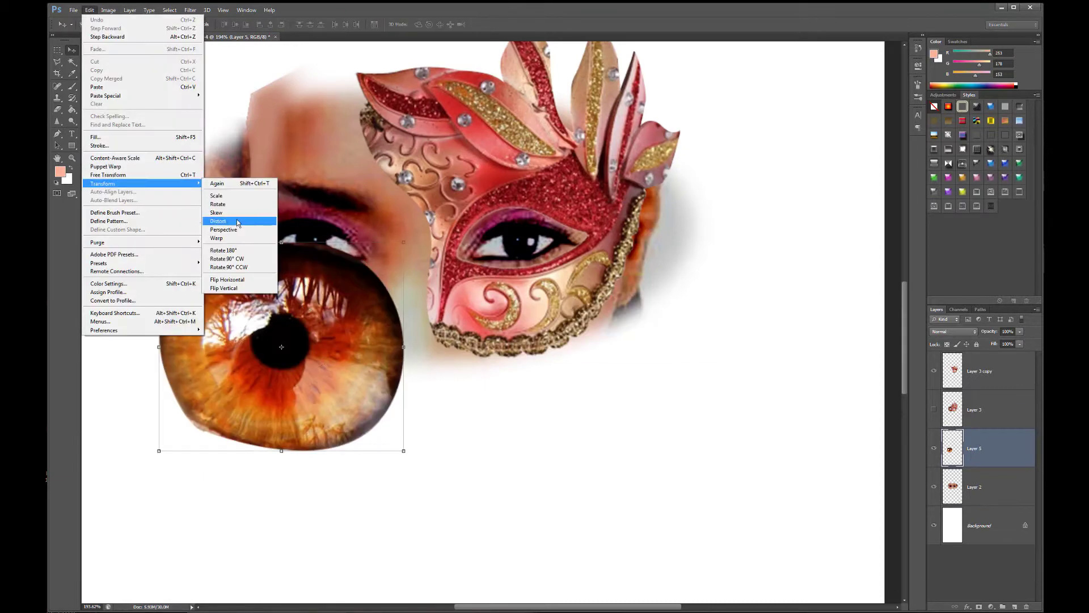
click(218, 221)
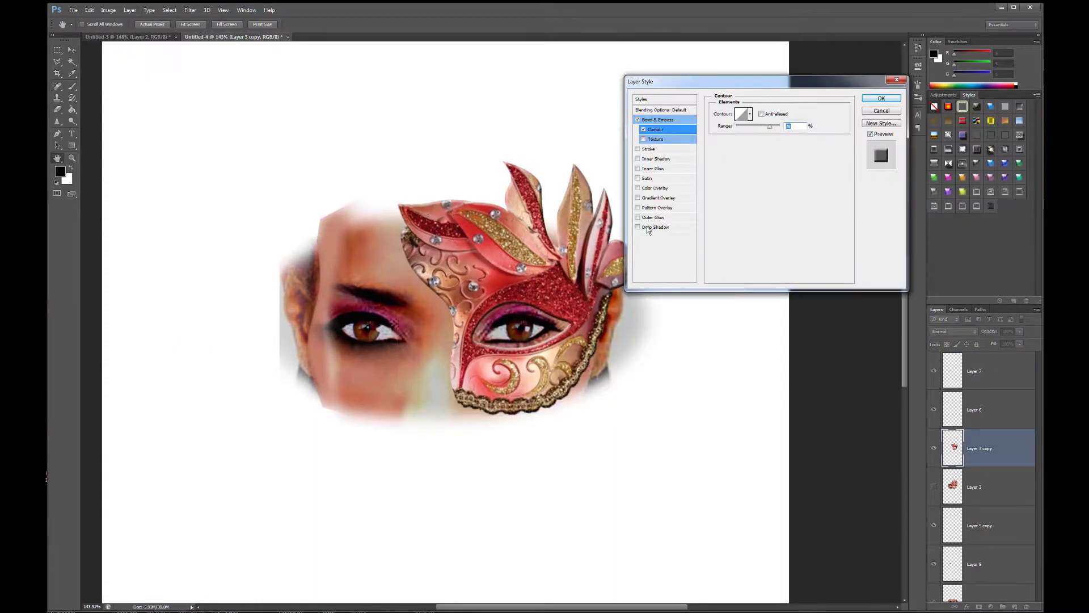
- Enable Drop Shadow alongside Bevel & Emboss with Contour on the mask layer
click(658, 119)
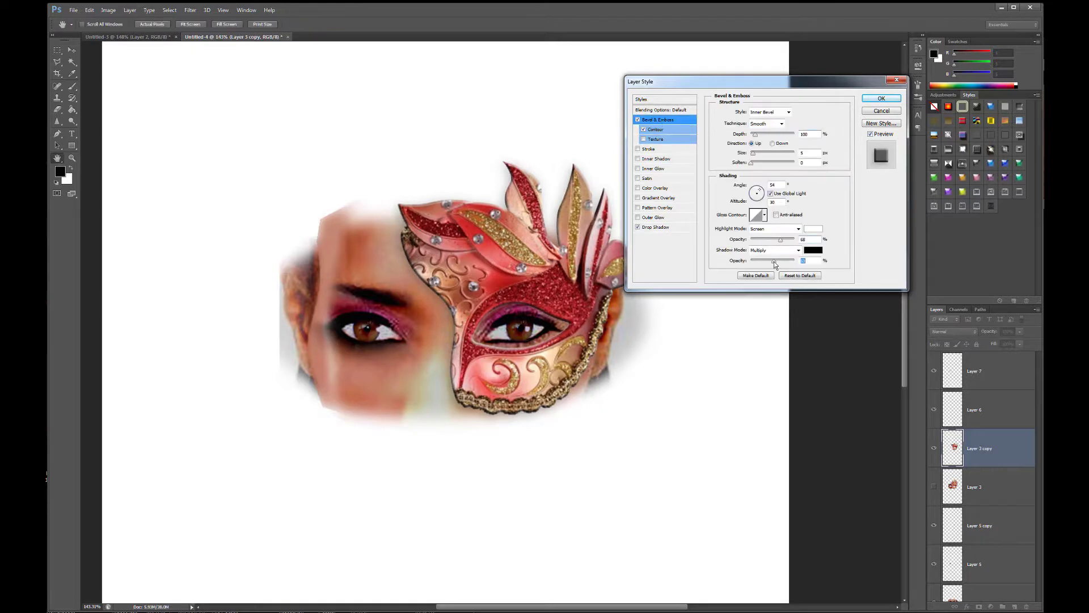
click(655, 227)
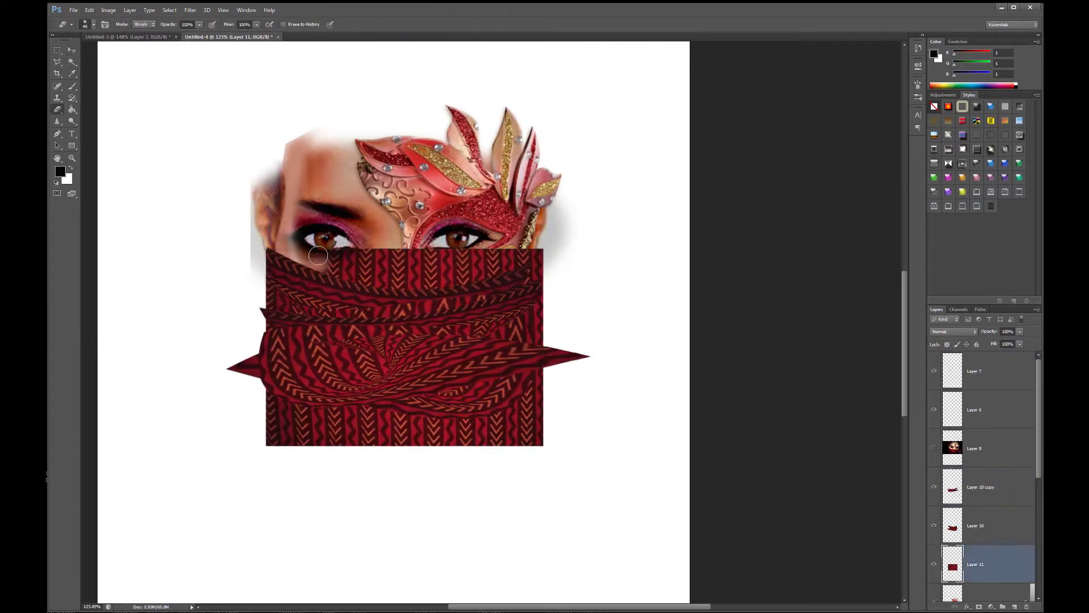
- Erase and reshape the red fabric scarf so it covers only the lower face
click(88, 10)
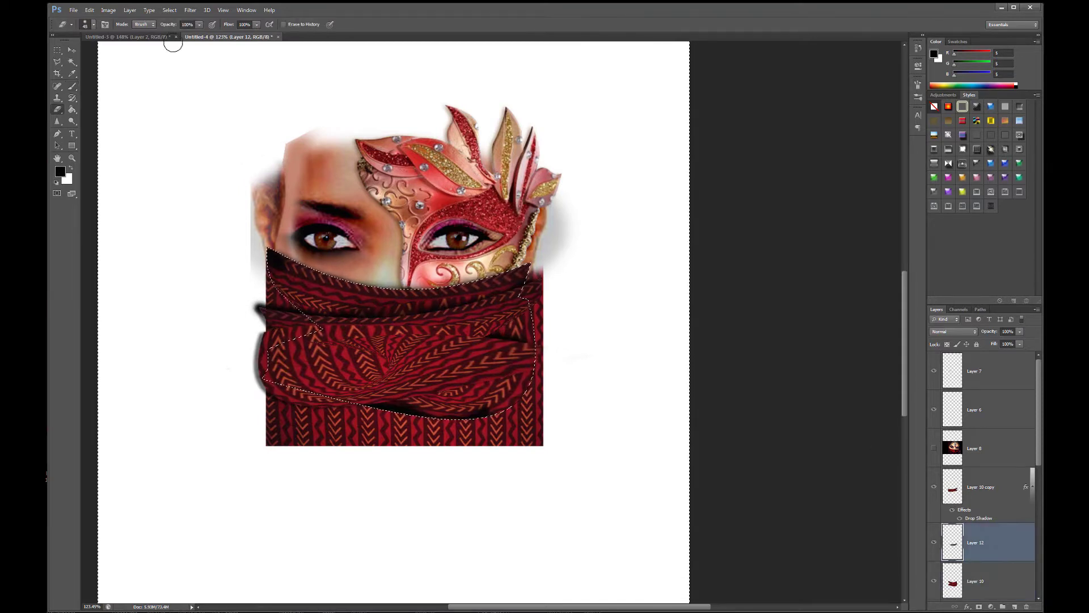
click(58, 49)
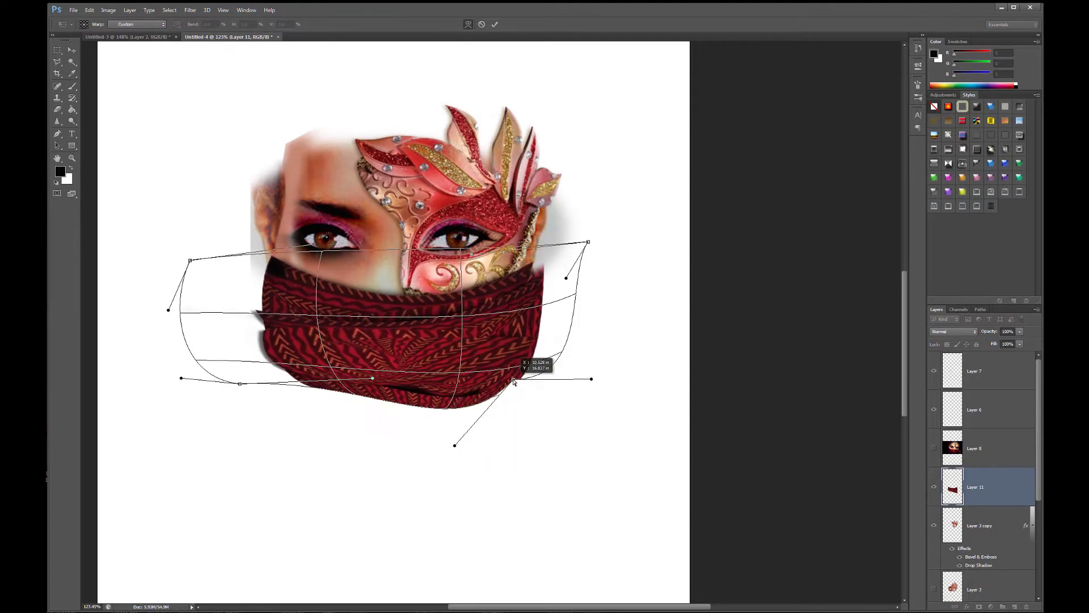
- Warp the scarf layer so it curves around the jaw
click(190, 10)
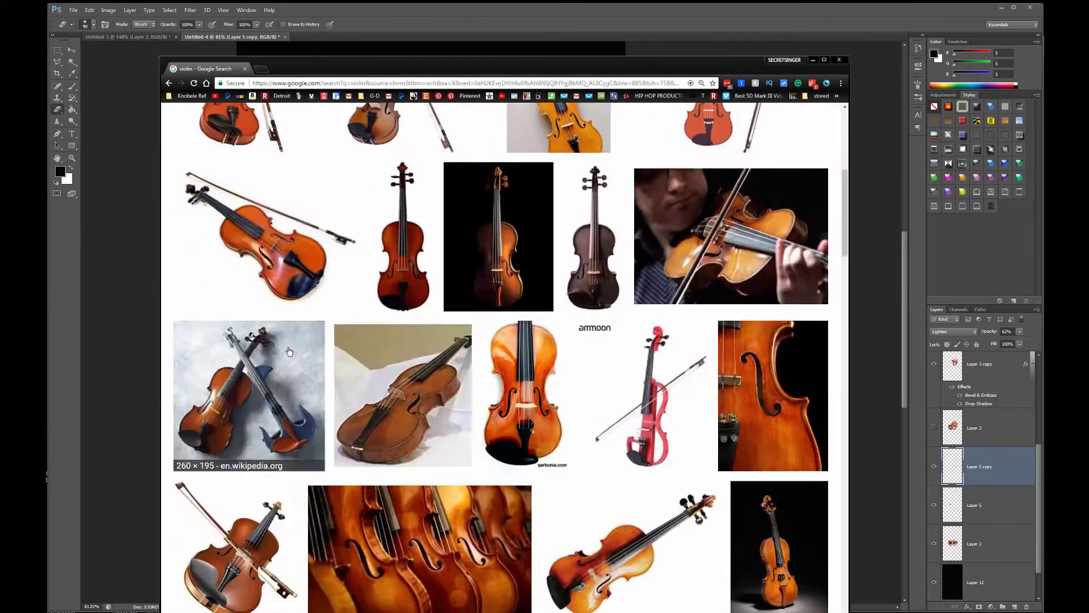
- Select the crossed violins photo from the Google Images results
click(169, 10)
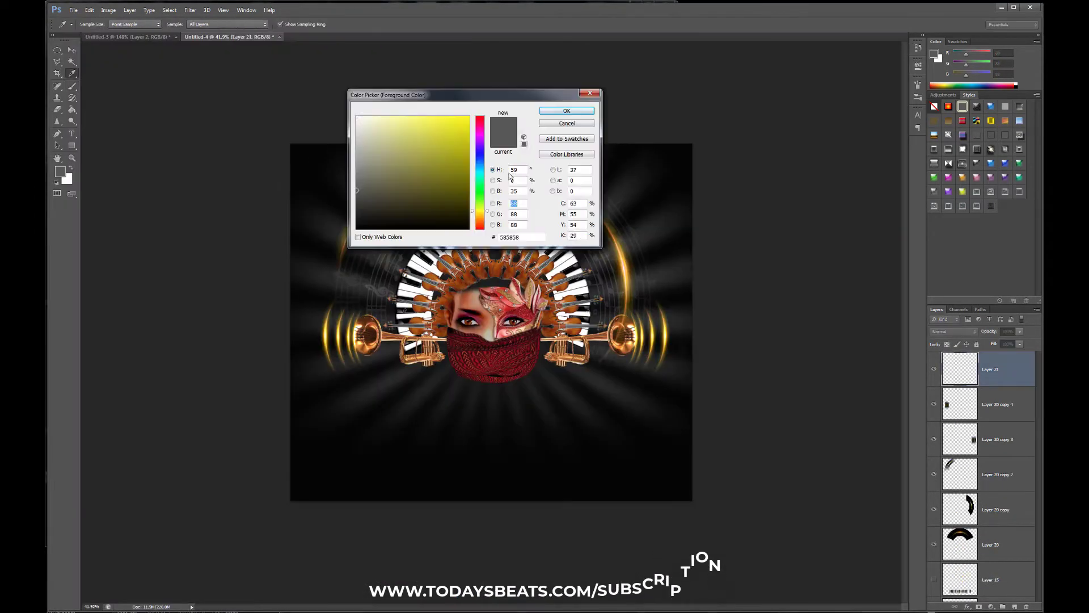
- Set an orange foreground colour in the Color Picker
click(565, 110)
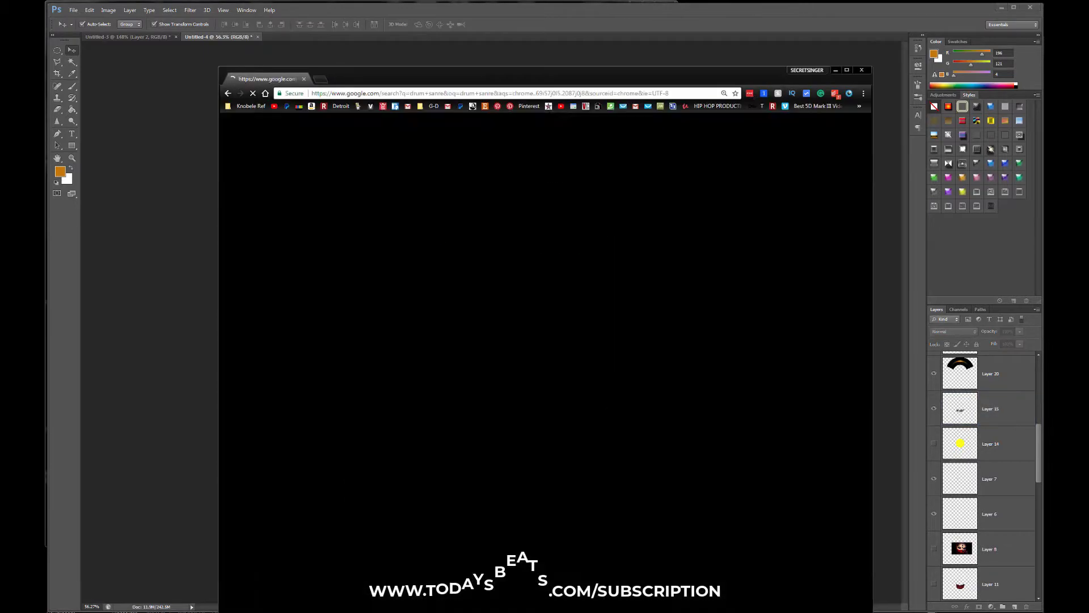
- Enter a new query in Chrome's address bar to load search results
click(230, 37)
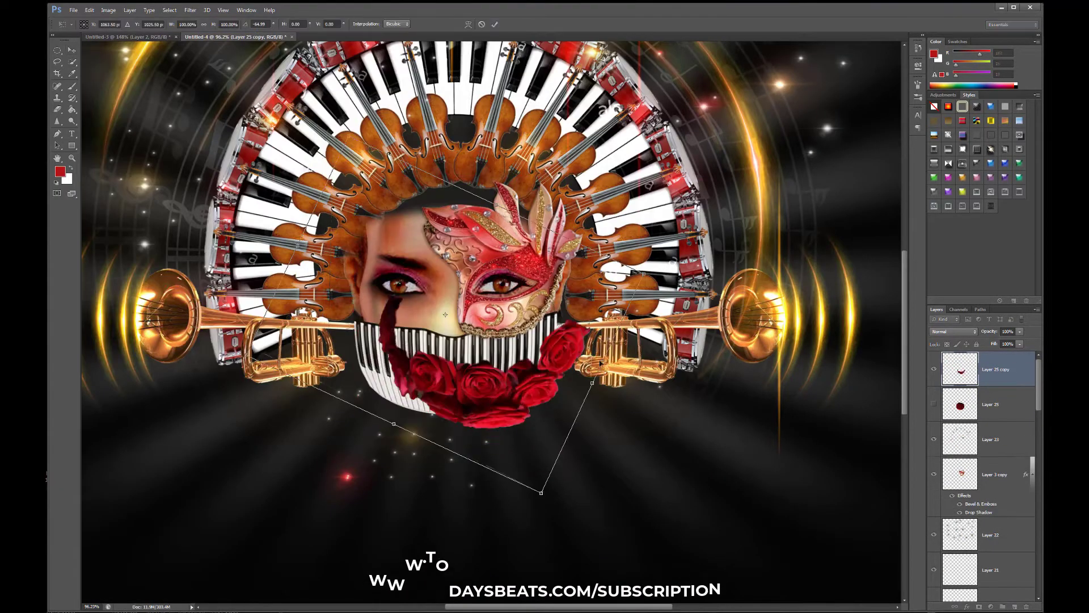
- Free Transform the copied roses to size them beneath the face
drag(540, 494, 515, 497)
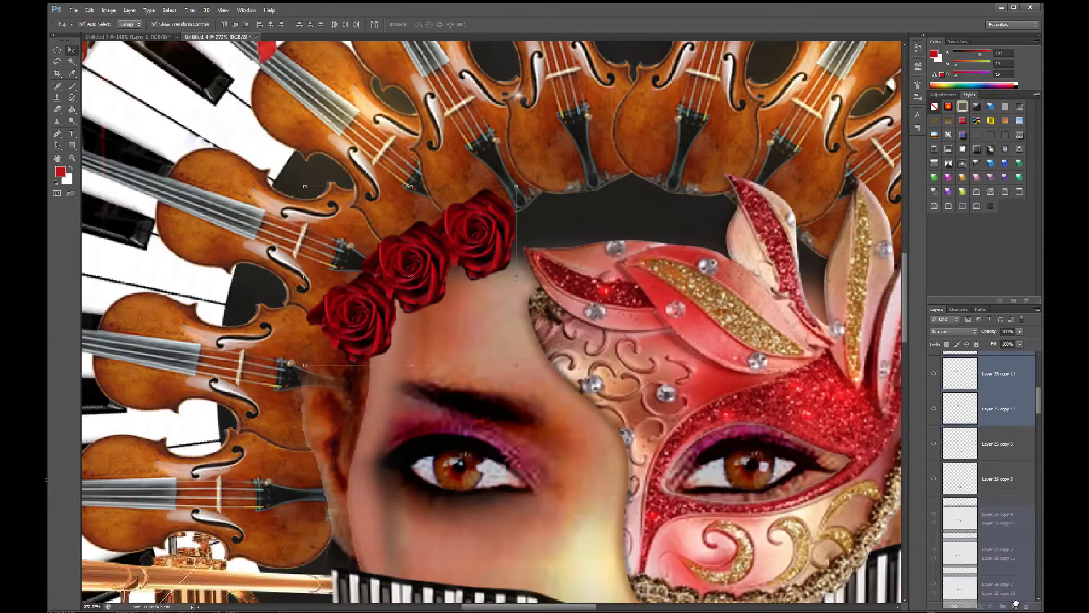
- Duplicate another rose copy to place along the woman's hairline beside the mask
click(492, 36)
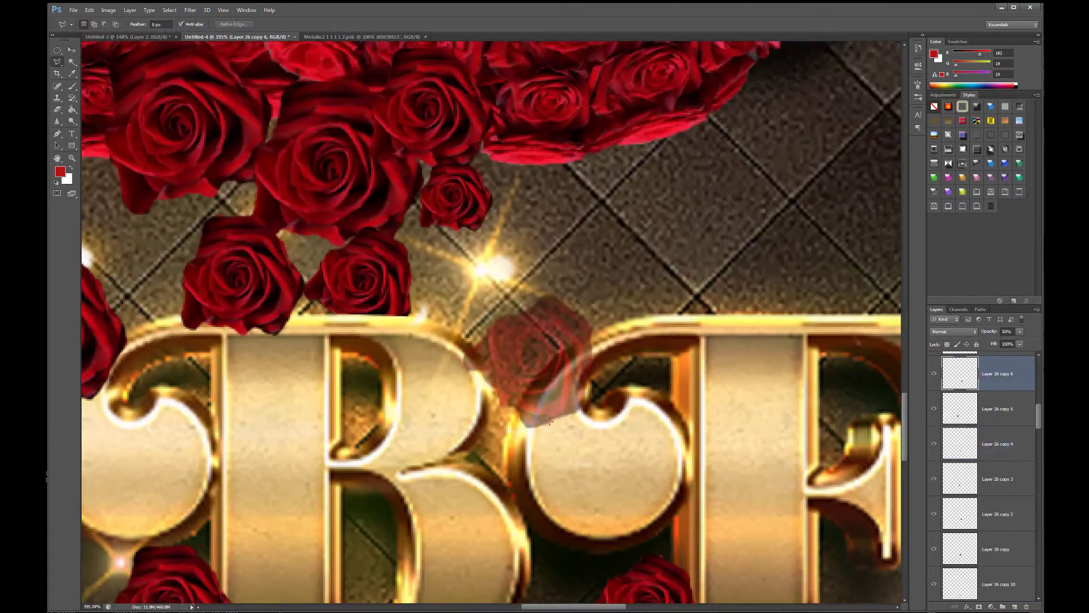
- Place a duplicated rose over the gold KNOBELE lettering
click(58, 173)
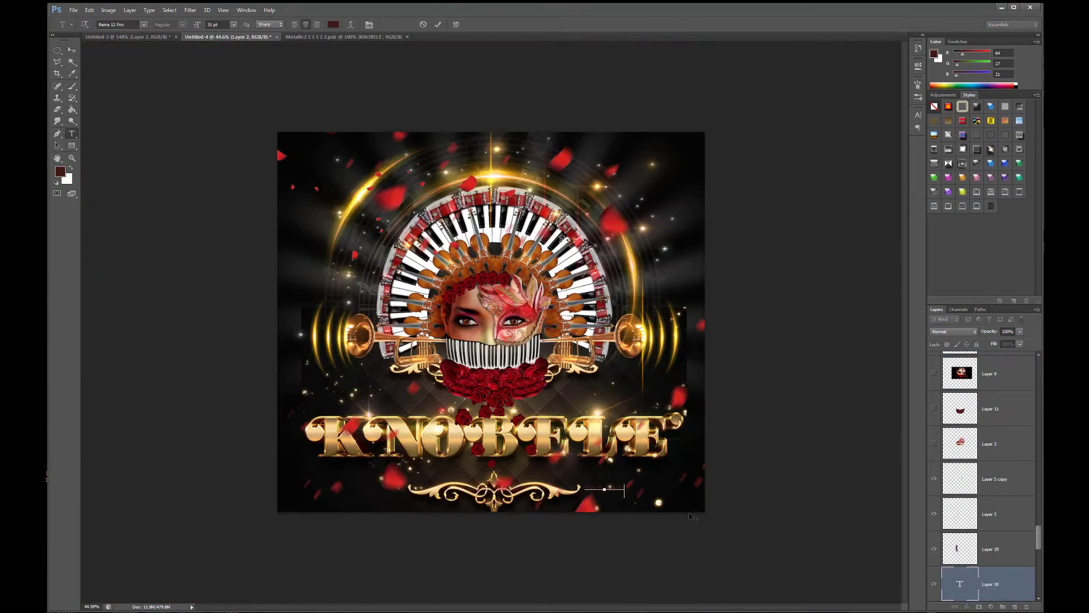
- Add the signature 'I'm Knobele' and give it a handwritten script font
text(I'm Knobele)
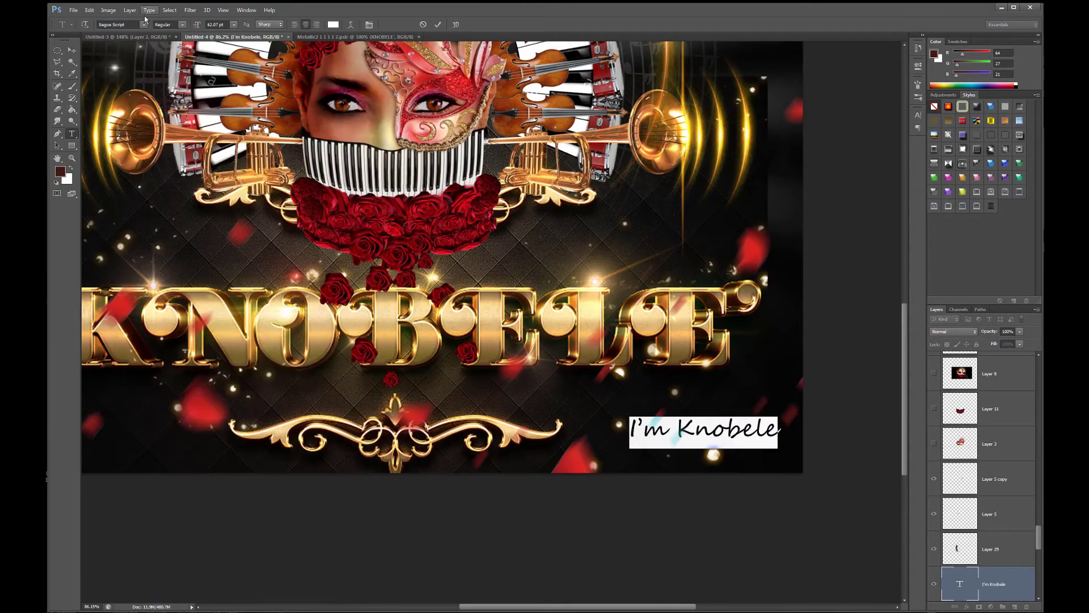
click(125, 24)
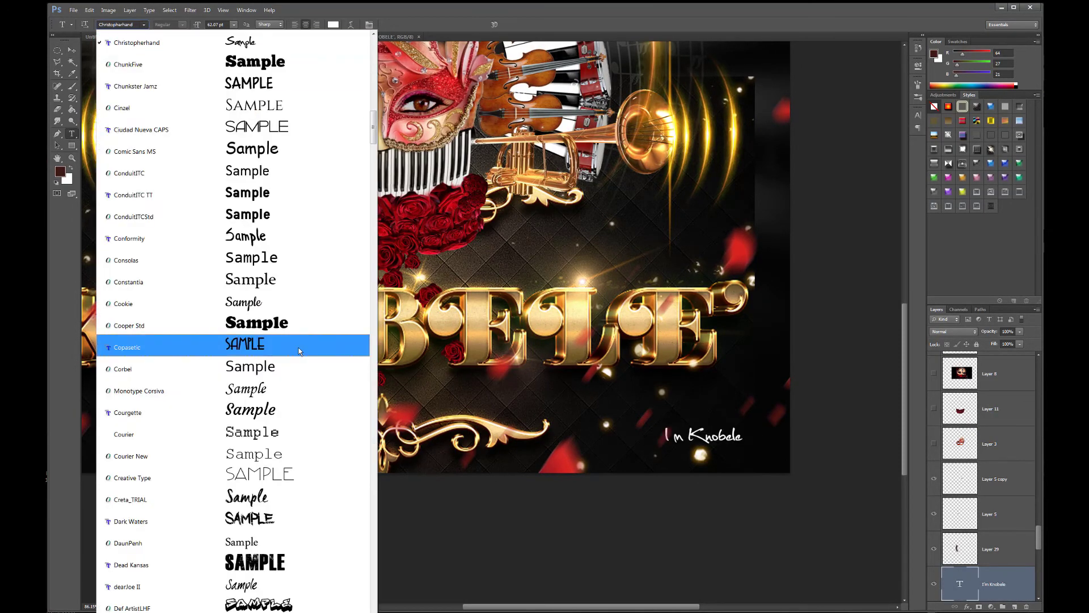
click(127, 347)
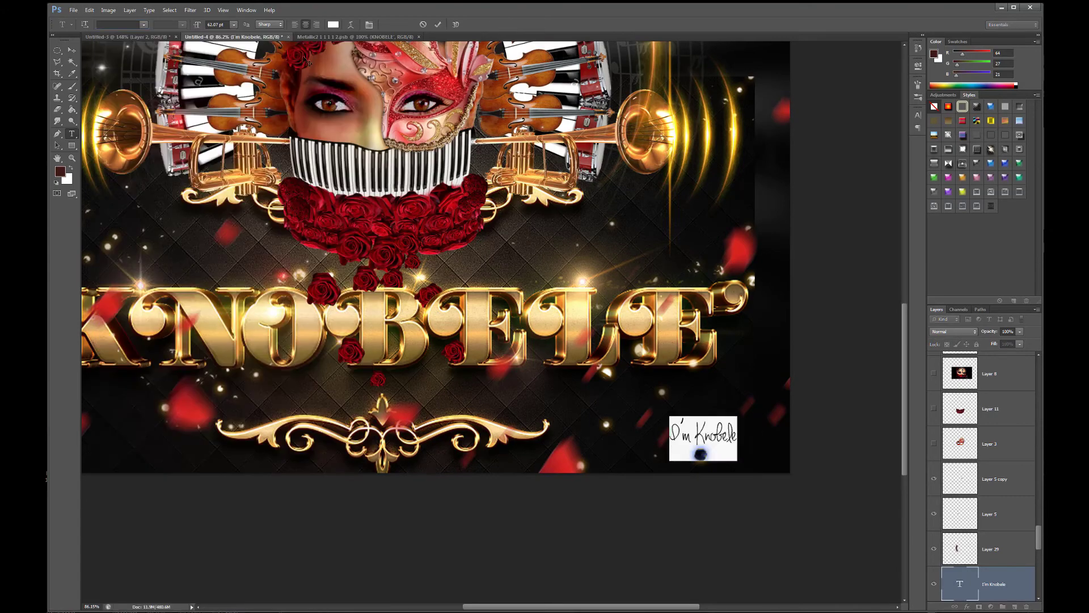